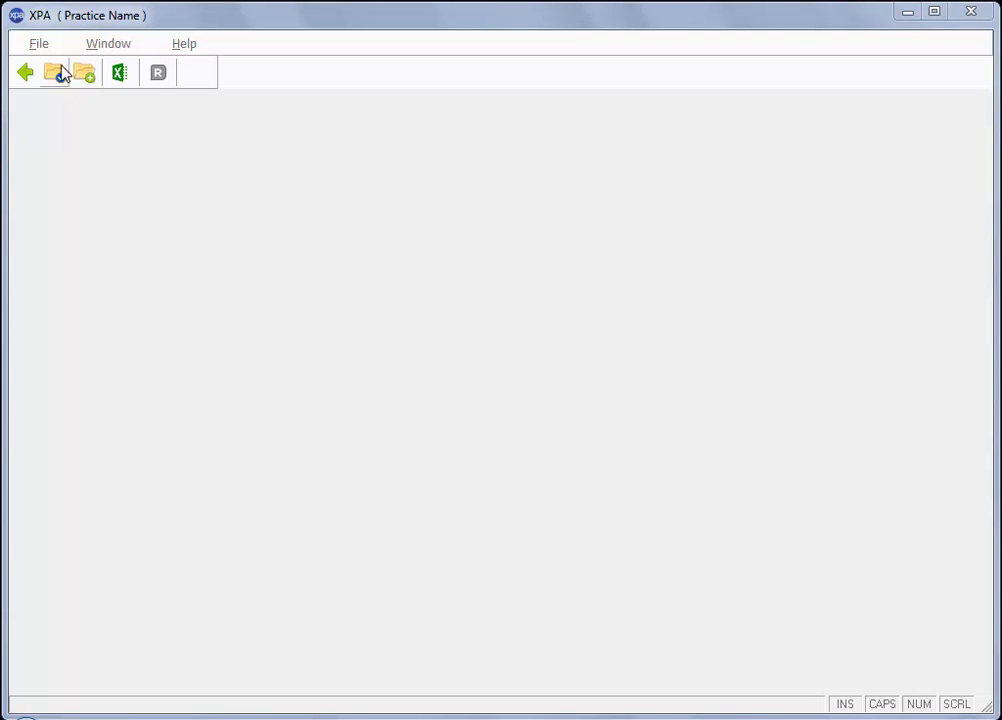
# Reveal the practice setup choices under the File commands
pyautogui.click(38, 44)
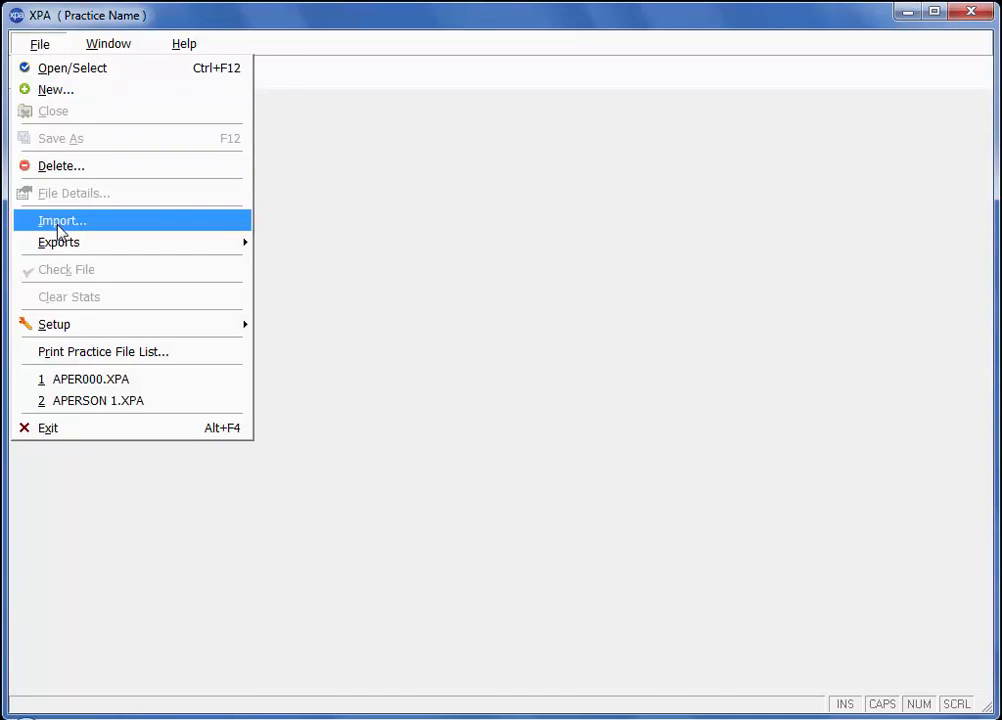
pyautogui.moveTo(54, 324)
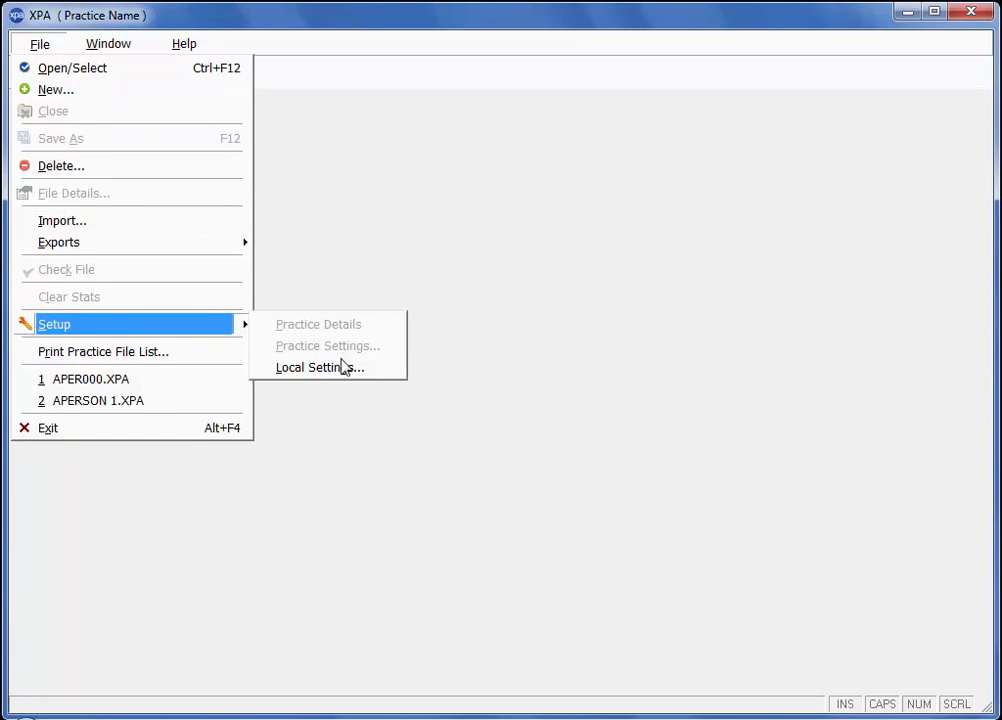
# Confirm Local Settings with the offline folder C:\ReckonAPS_Offline
pyautogui.click(320, 368)
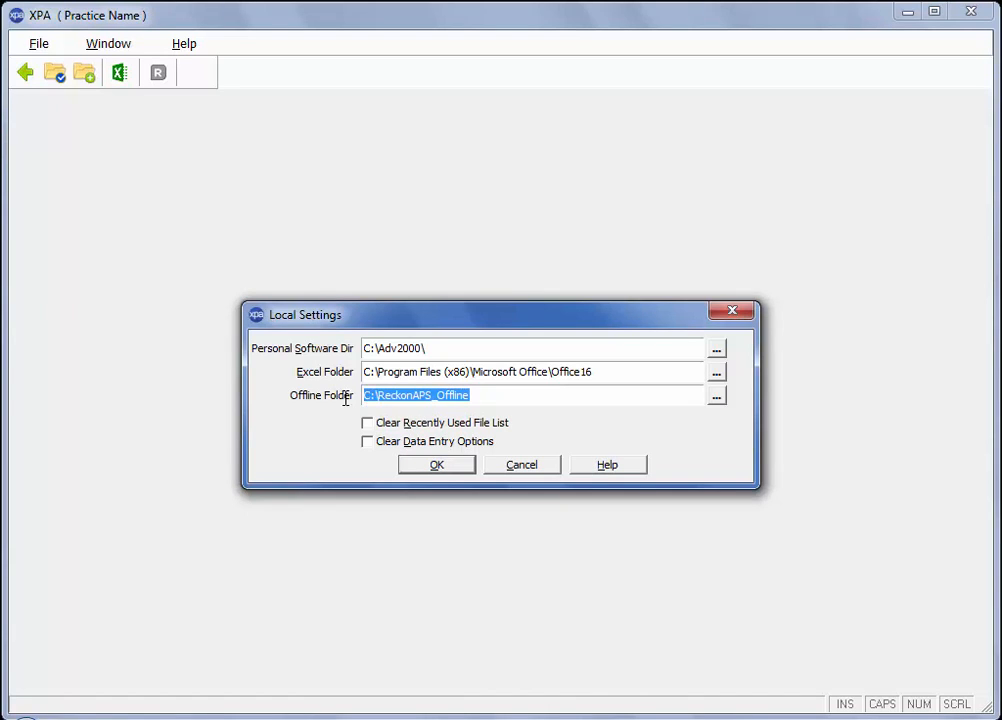
pyautogui.moveTo(490, 430)
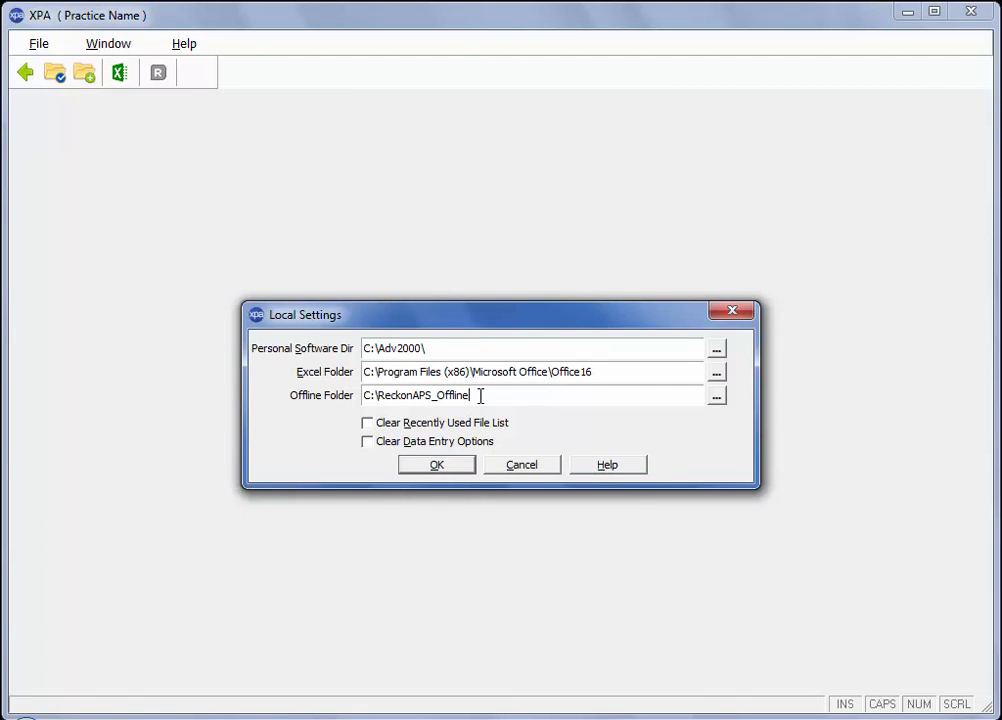
pyautogui.press('Backspace')
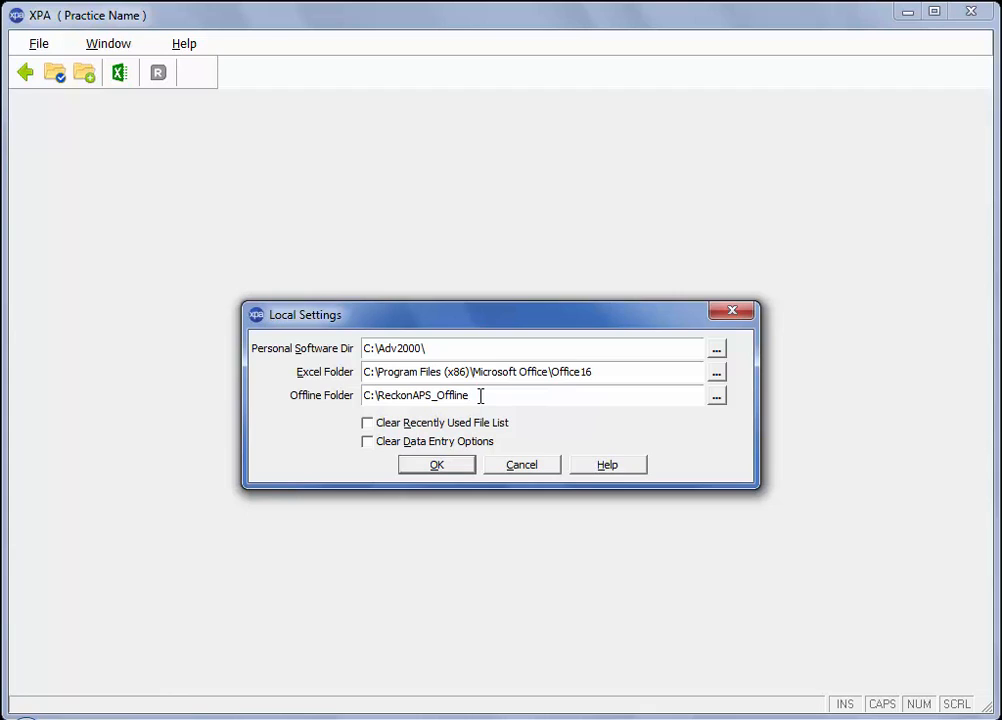
pyautogui.moveTo(532, 420)
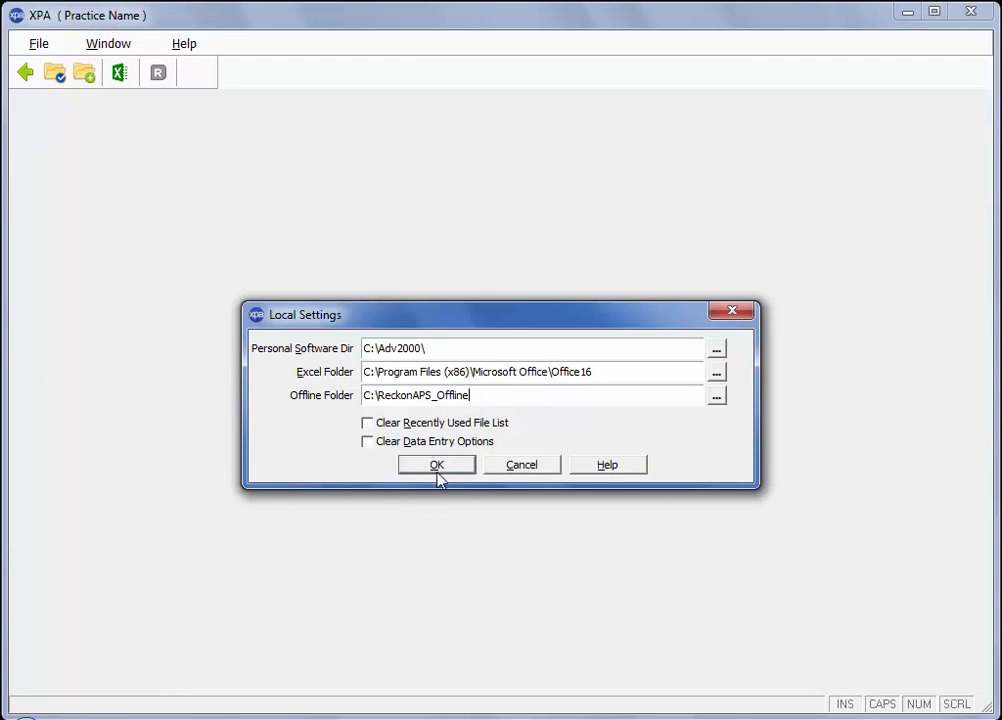
pyautogui.click(436, 464)
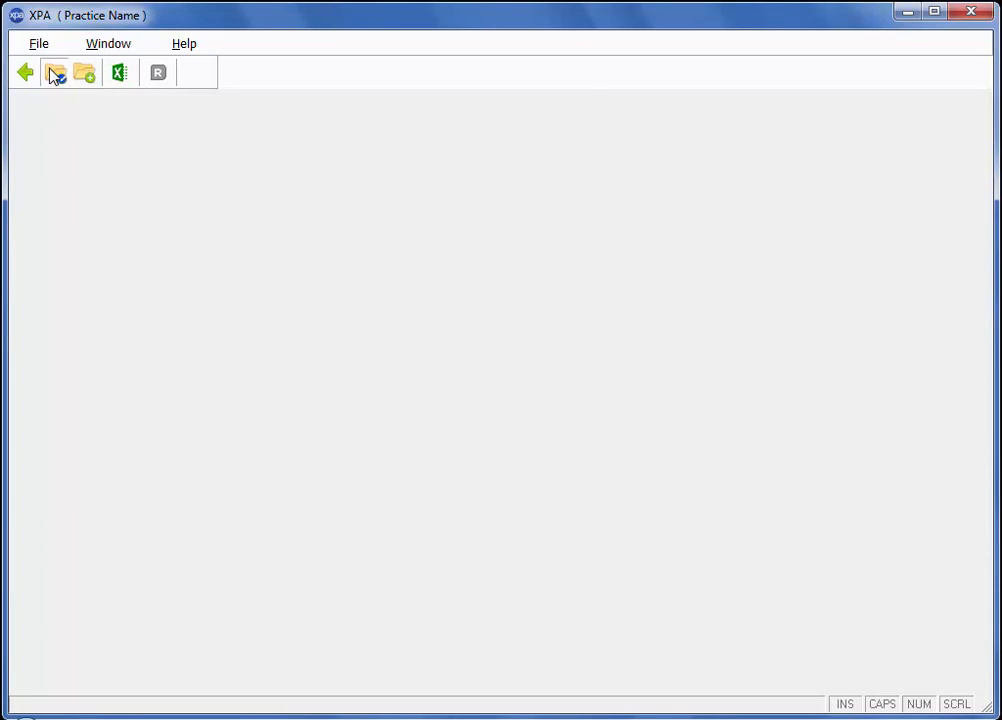
# List the ledger files matching filename APERSON in Select XPA File
pyautogui.click(56, 72)
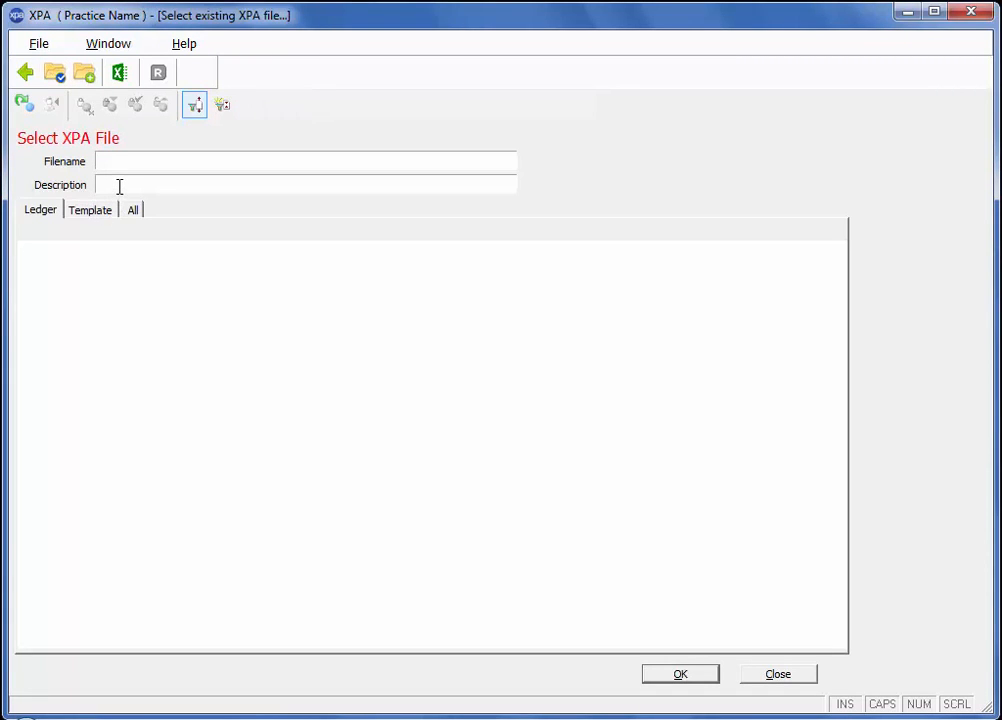
pyautogui.write('APERSON FAMILY TRUST, THE')
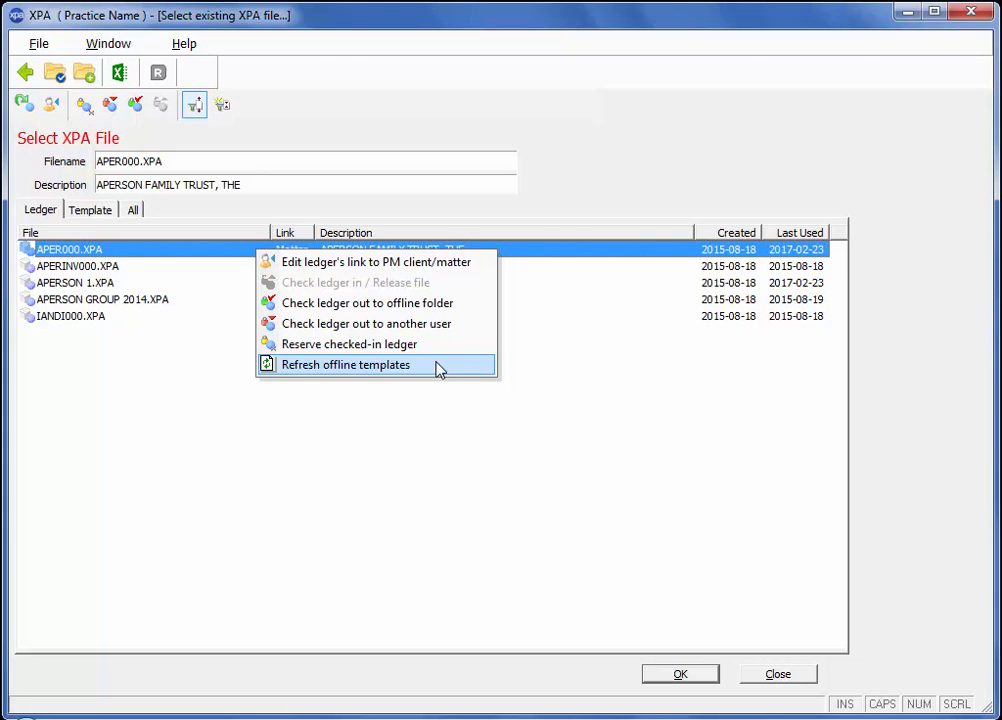
pyautogui.moveTo(460, 370)
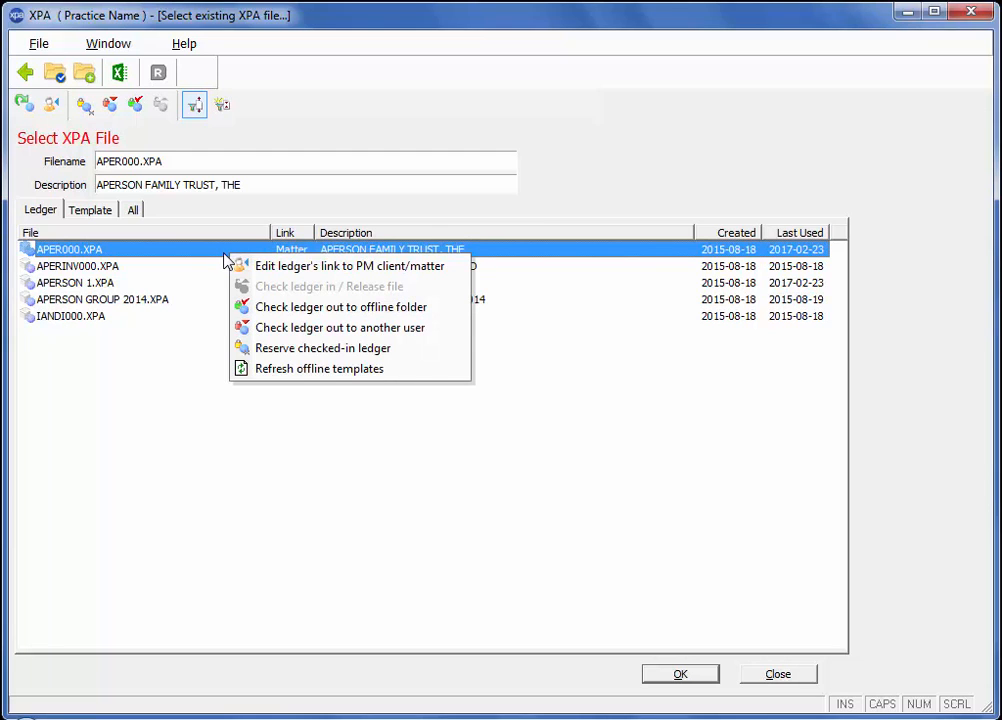
pyautogui.moveTo(364, 308)
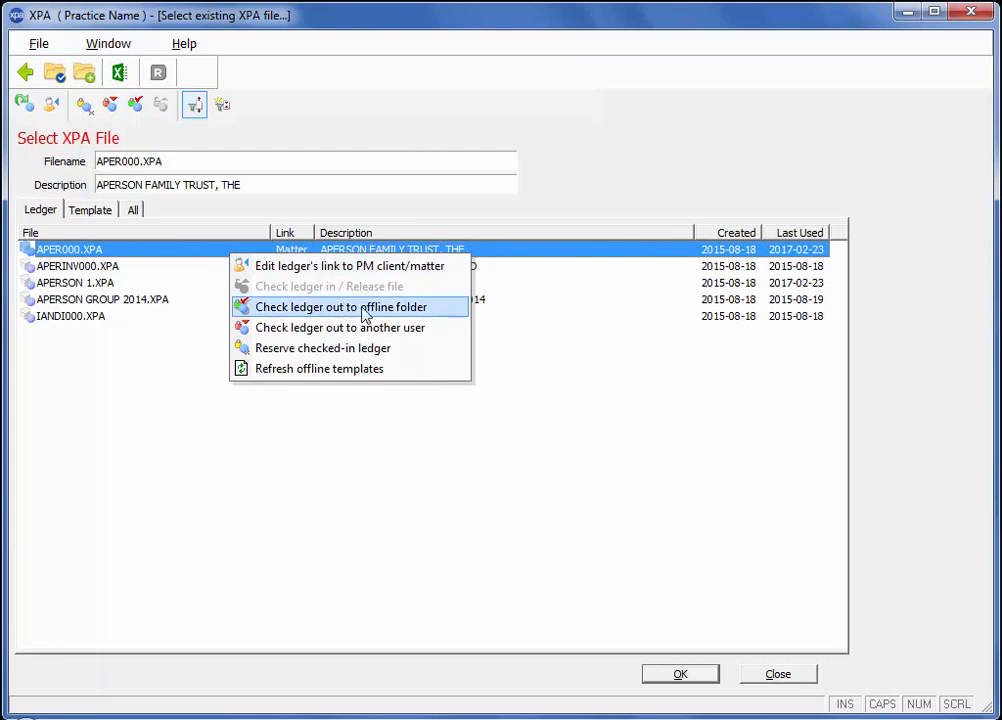
pyautogui.moveTo(452, 312)
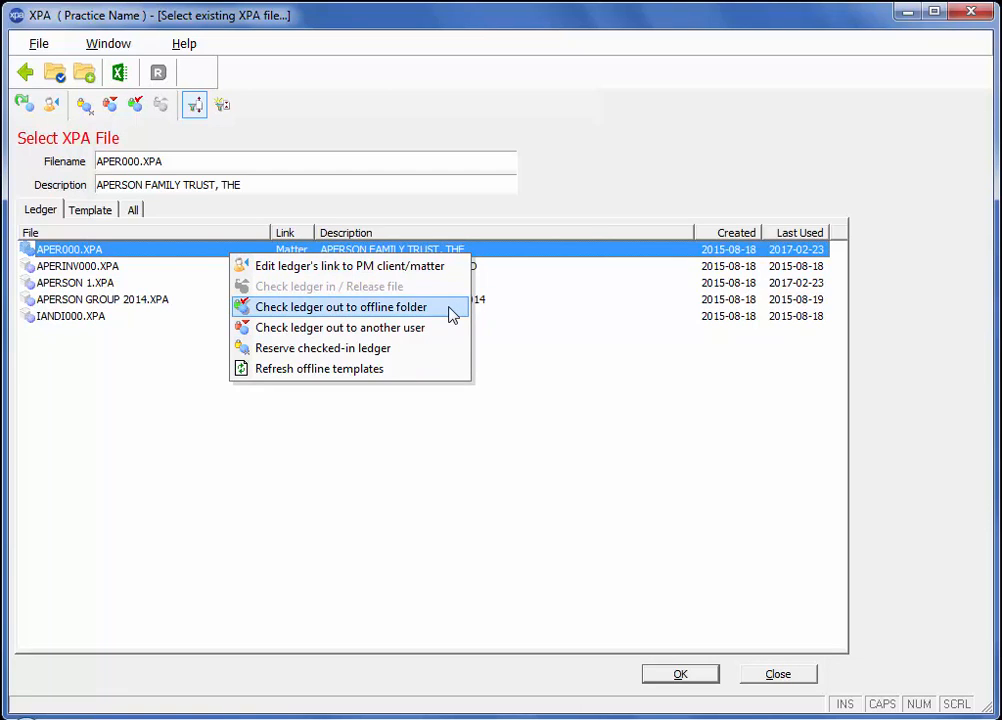
pyautogui.moveTo(340, 328)
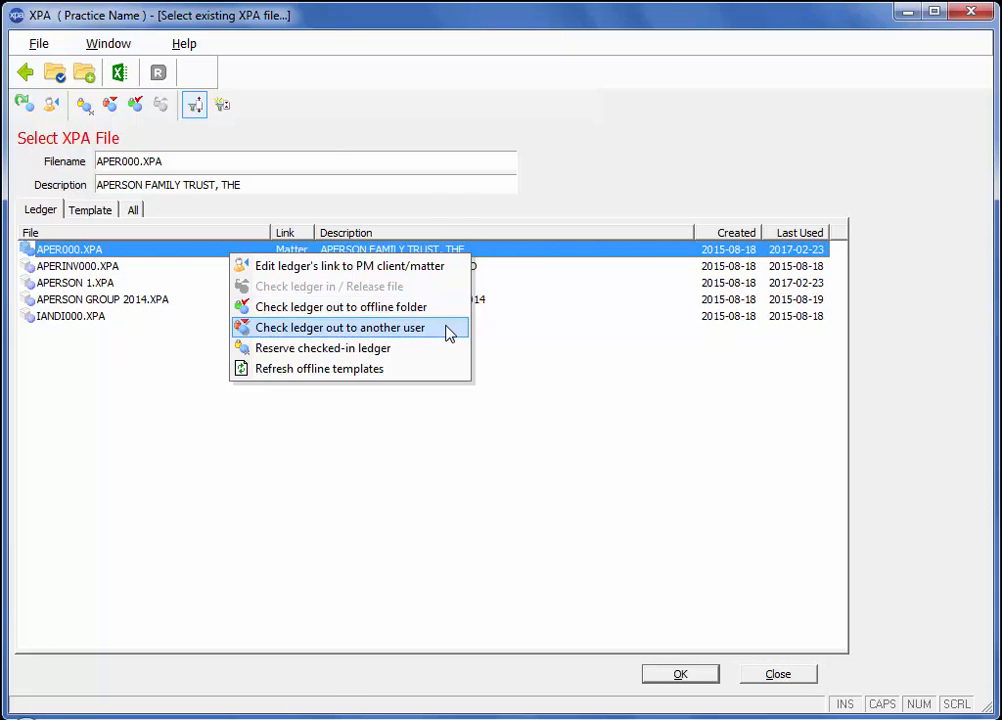
# Check APER000.XPA out to the offline folder for the selected user
pyautogui.click(340, 328)
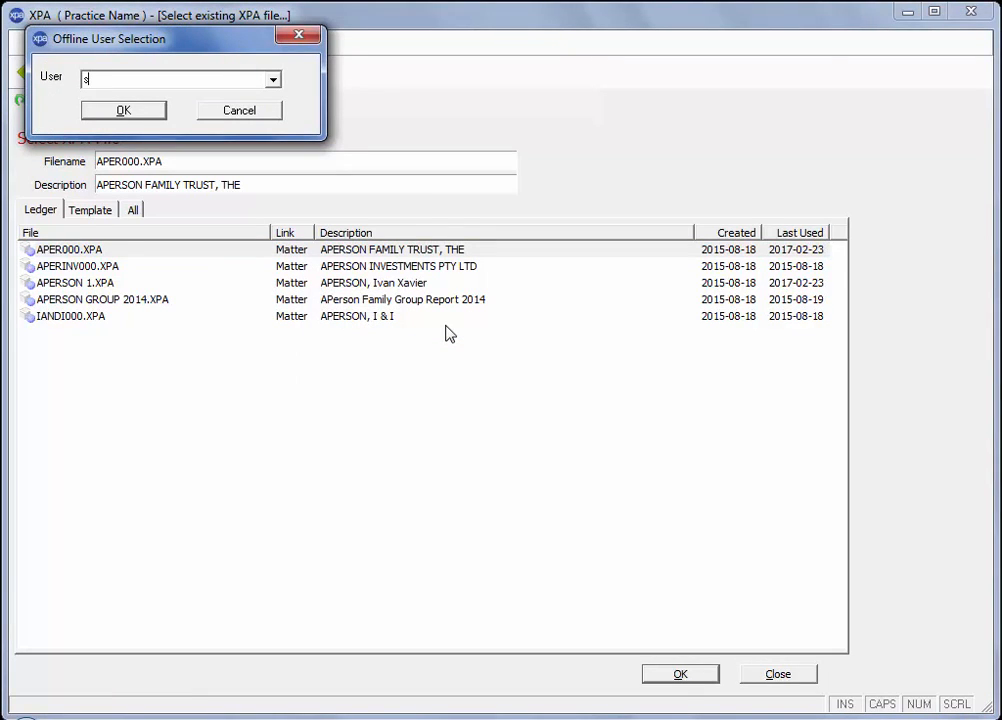
pyautogui.click(272, 80)
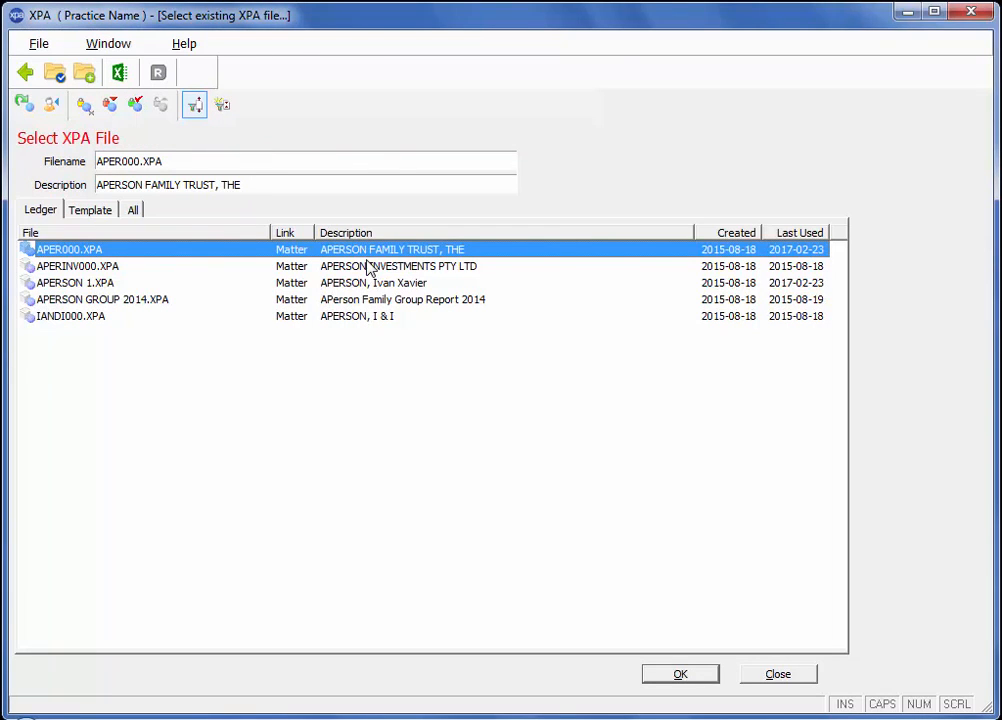
pyautogui.rightClick(68, 248)
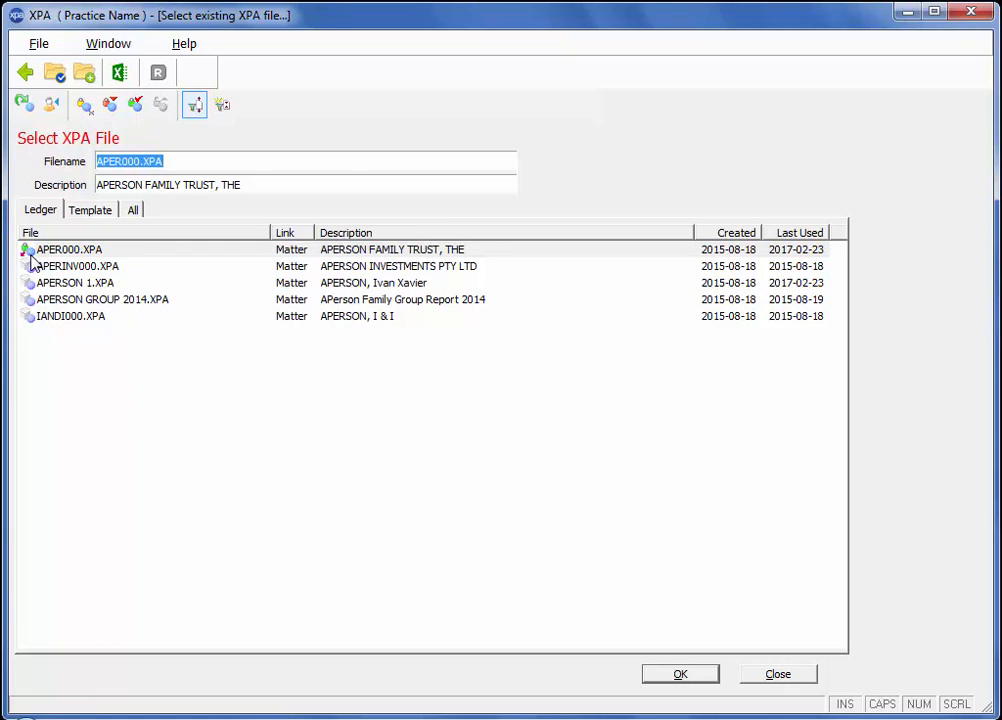
pyautogui.moveTo(424, 260)
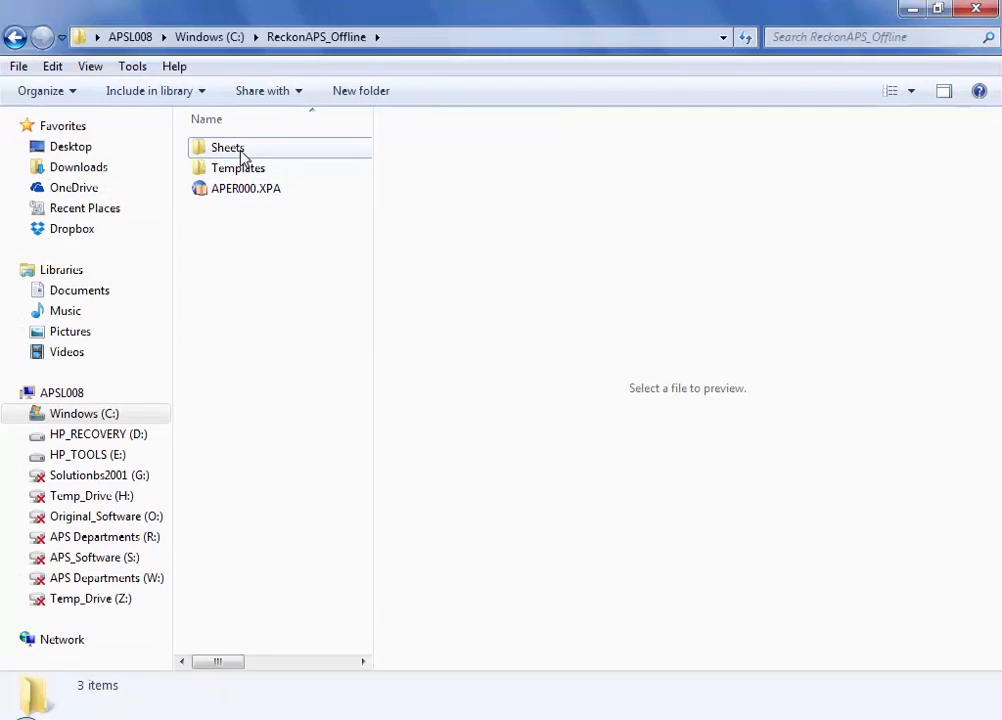
# Select the checked-out APER000.XPA in C:\ReckonAPS_Offline in Windows Explorer
pyautogui.click(244, 188)
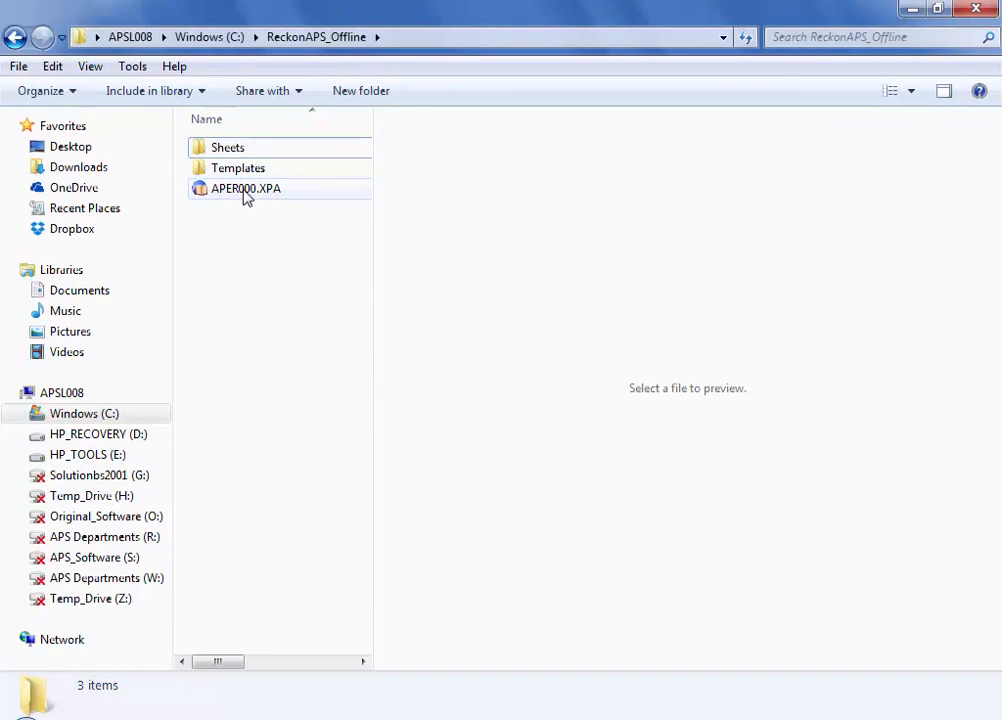
pyautogui.moveTo(244, 188)
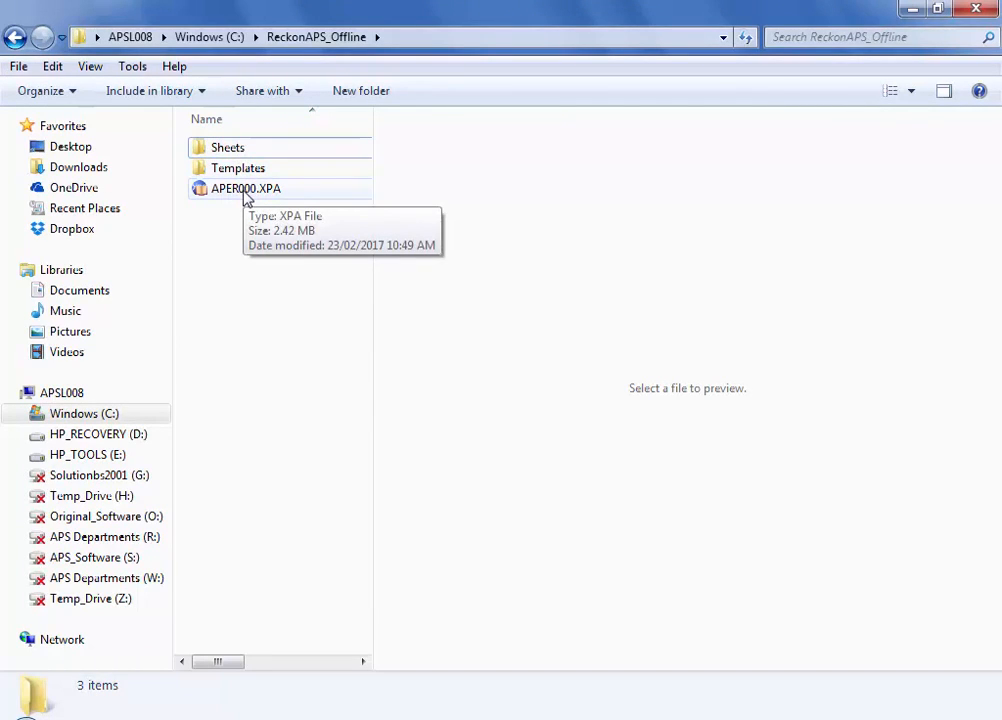
pyautogui.click(20, 716)
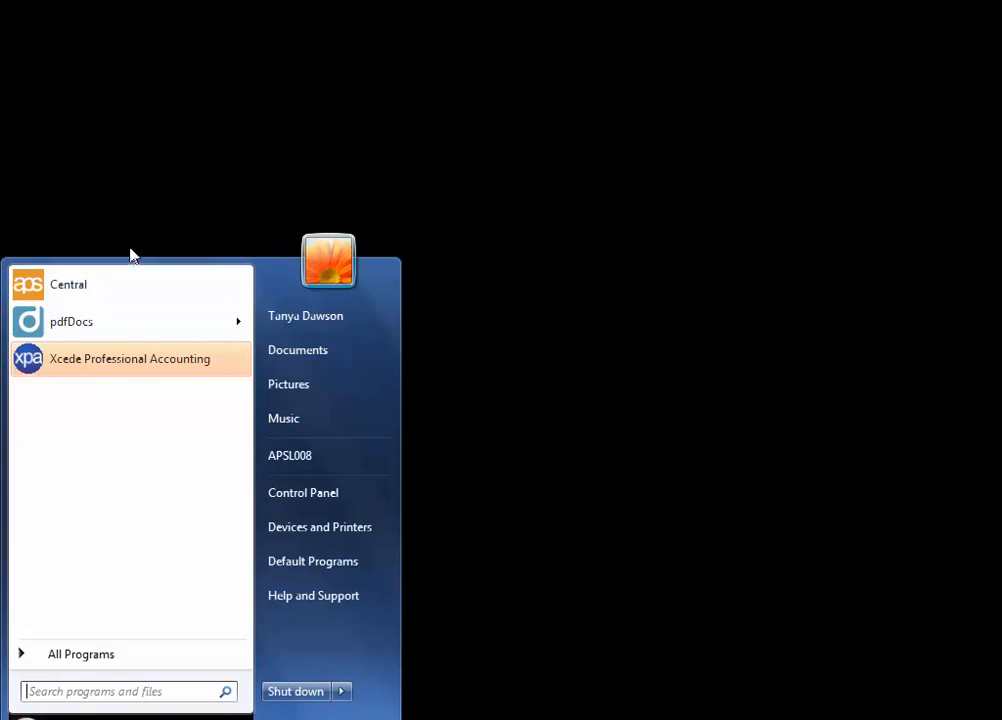
# Launch XPA and continue in Advance Connection as temporarily working offline
pyautogui.click(128, 358)
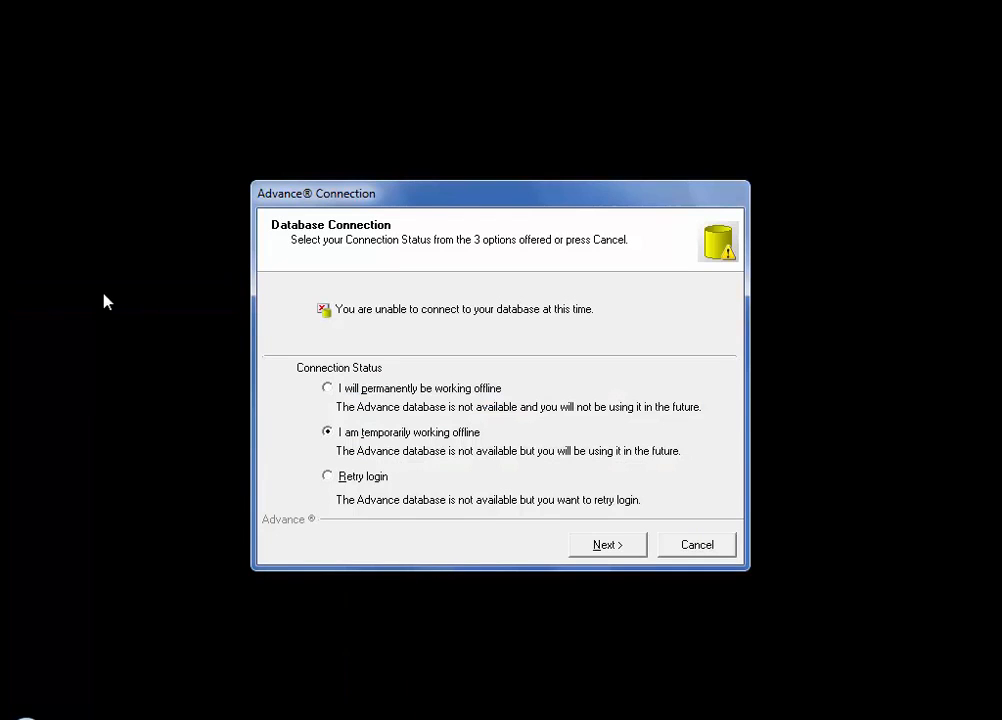
pyautogui.moveTo(258, 404)
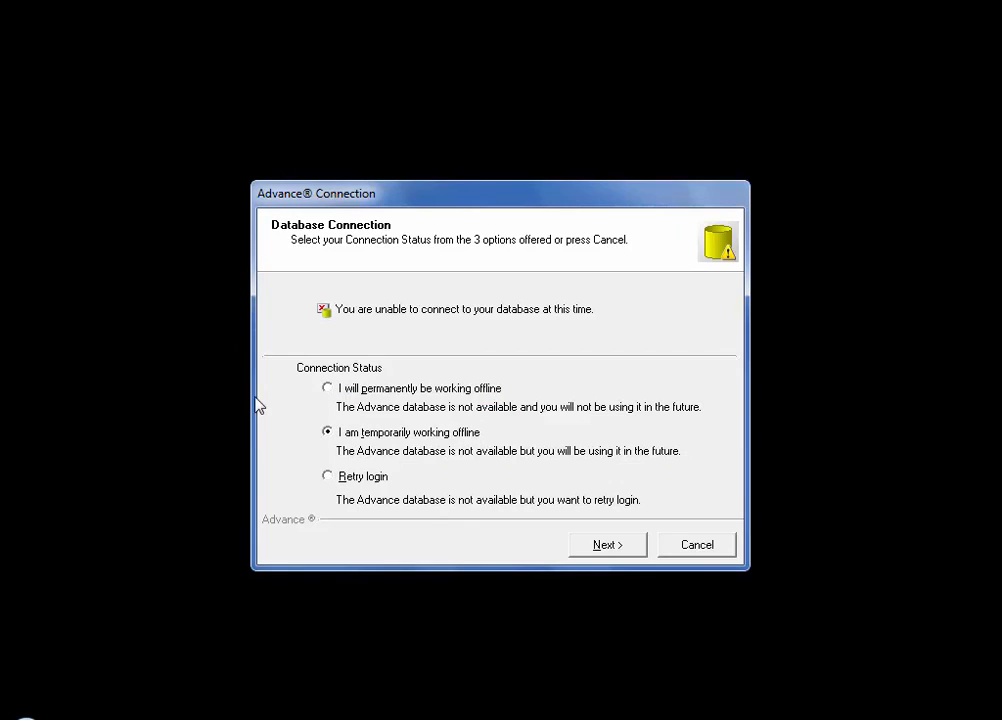
pyautogui.moveTo(580, 508)
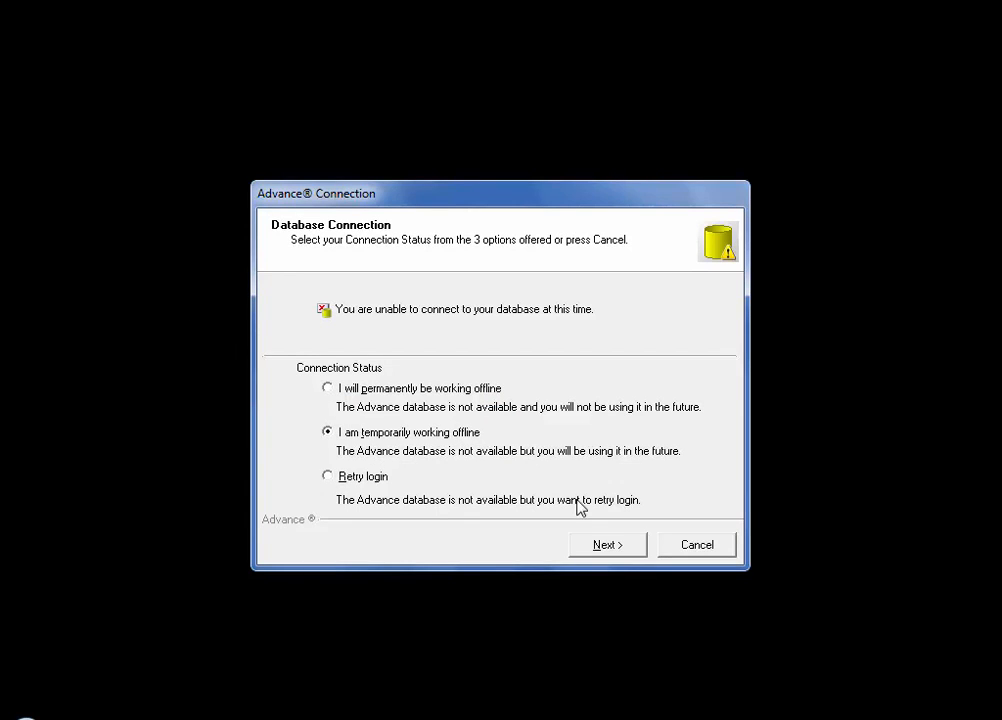
pyautogui.click(608, 544)
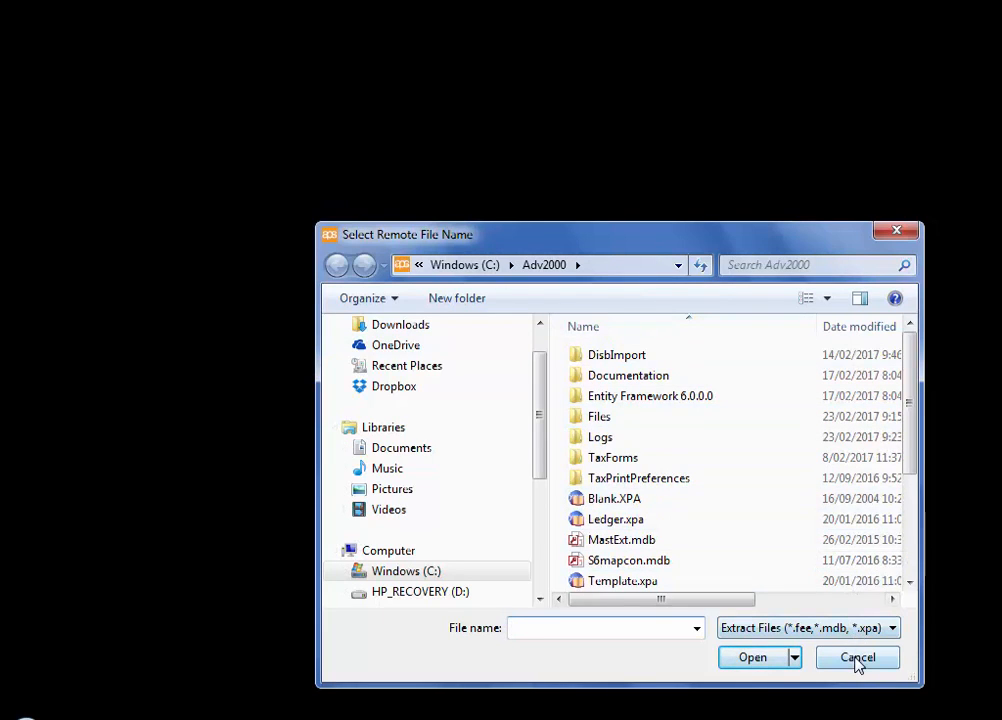
# Skip the remote file, open the offline APER000.XPA ledger and log in
pyautogui.click(856, 656)
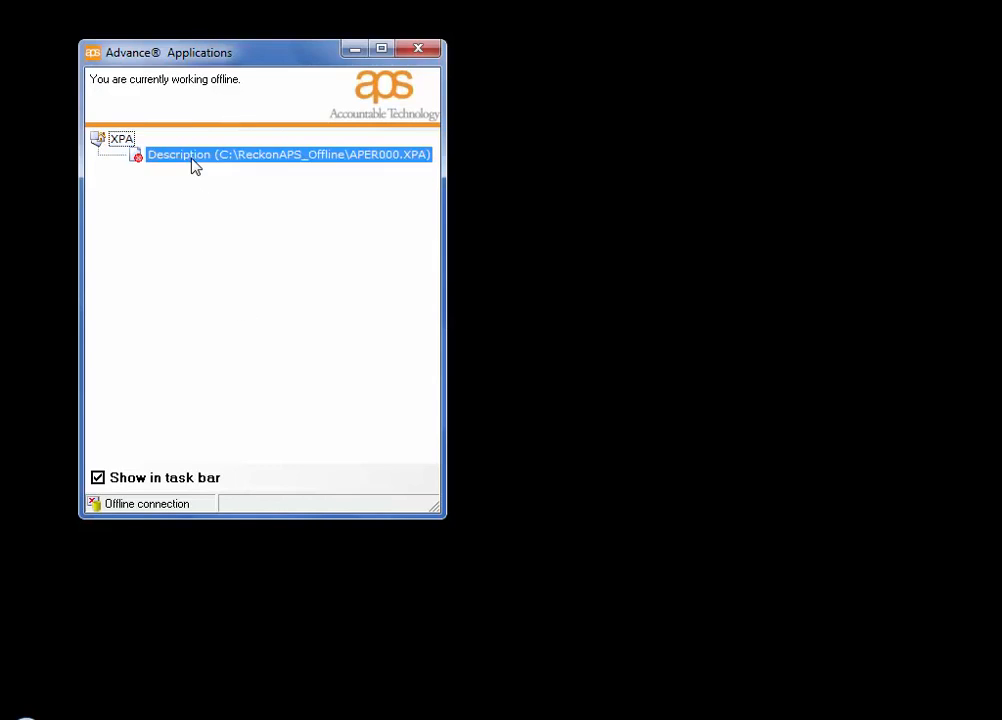
pyautogui.doubleClick(288, 154)
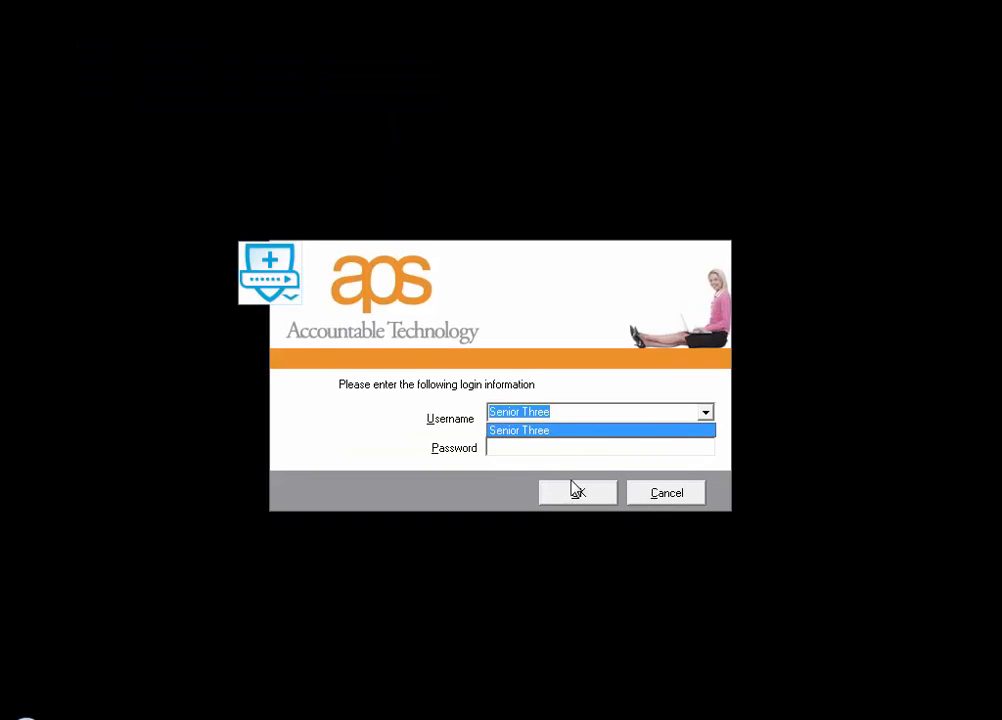
pyautogui.click(576, 492)
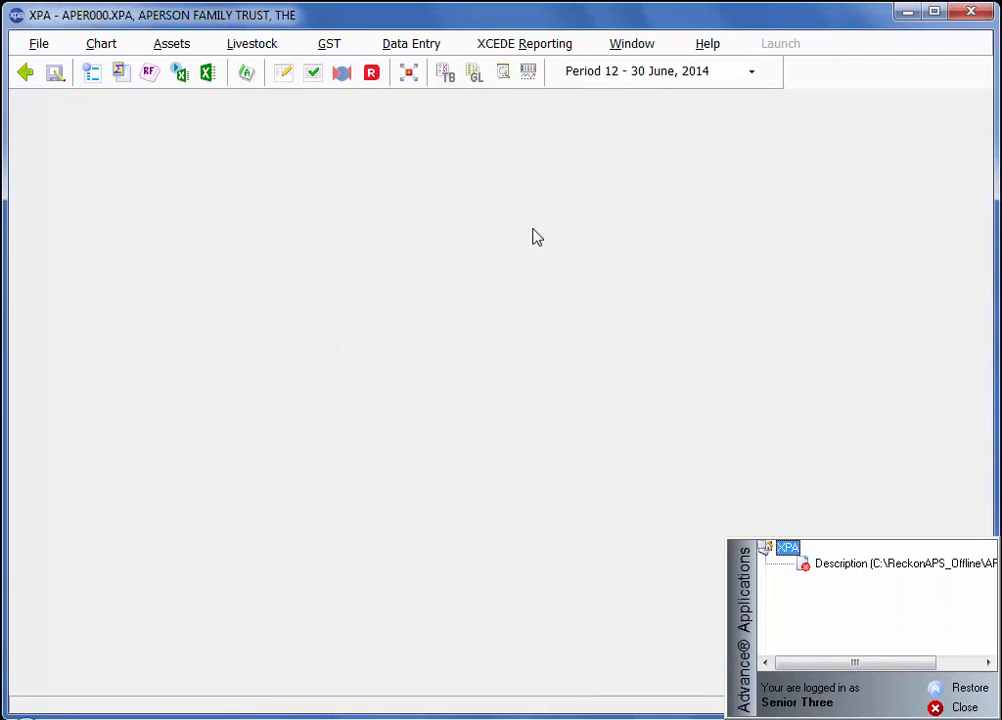
pyautogui.moveTo(532, 224)
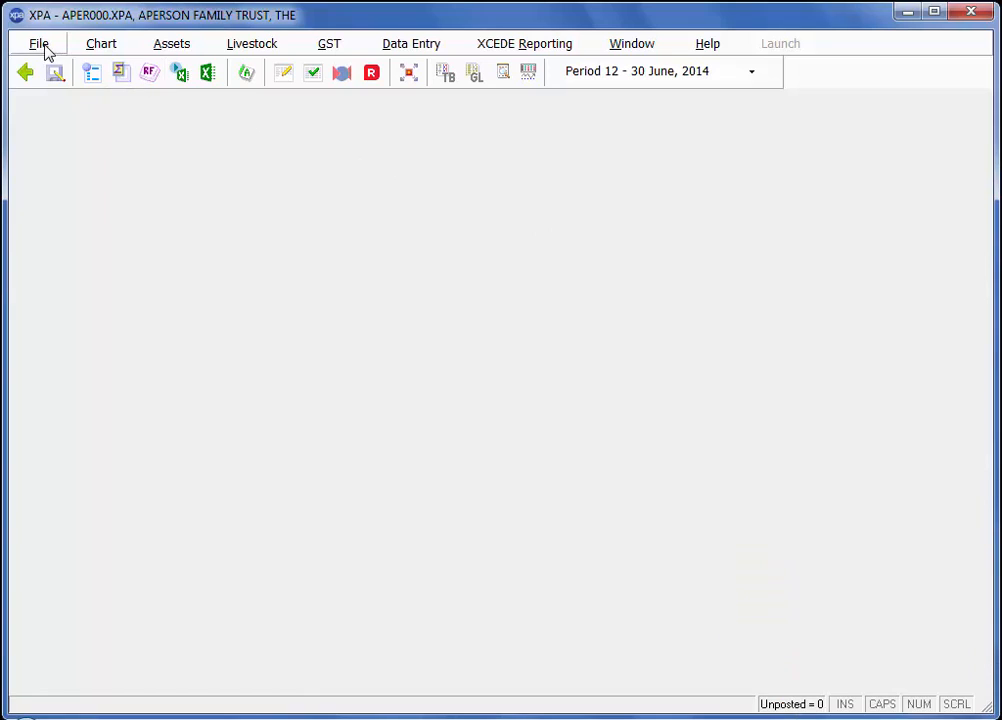
pyautogui.click(40, 44)
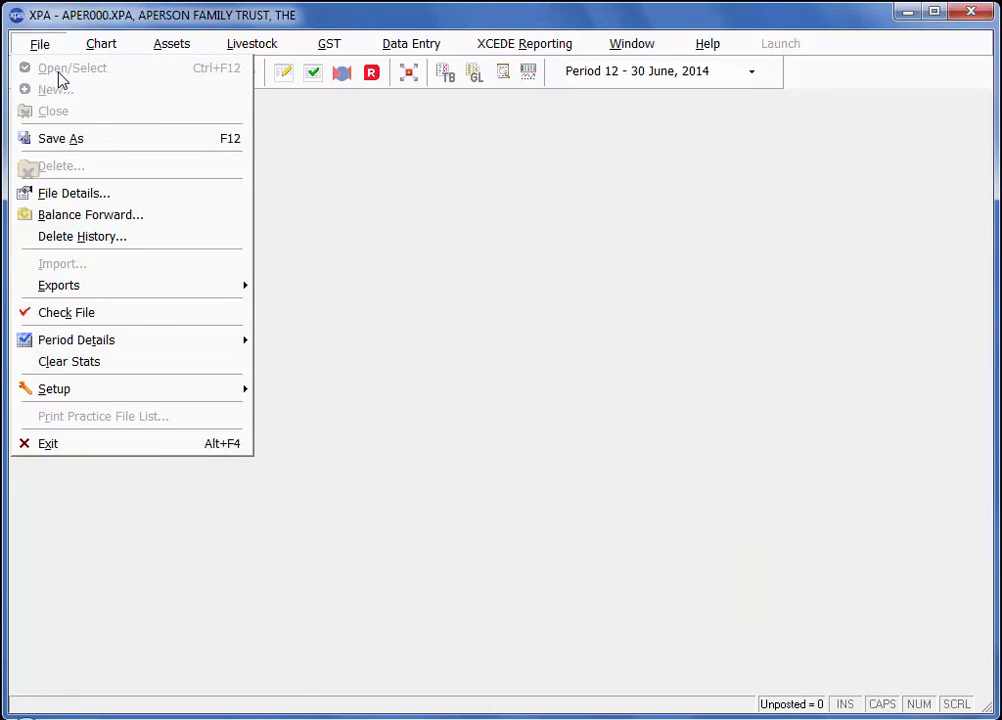
pyautogui.moveTo(58, 94)
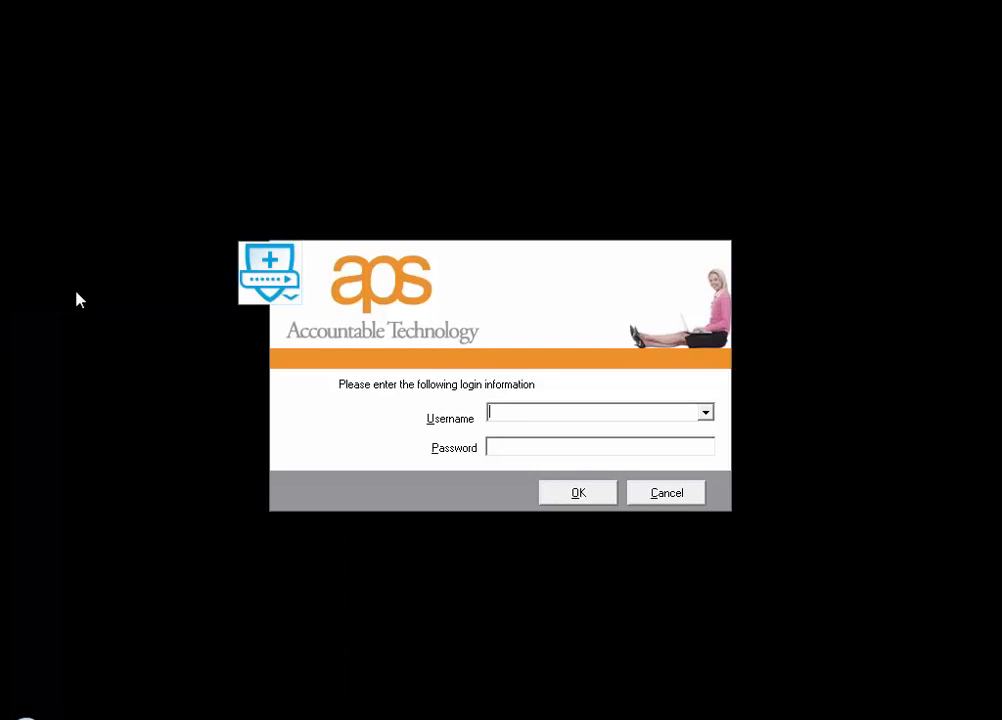
# Log in to the practice, filter files to APER and bring up APER000.XPA's actions
pyautogui.click(704, 412)
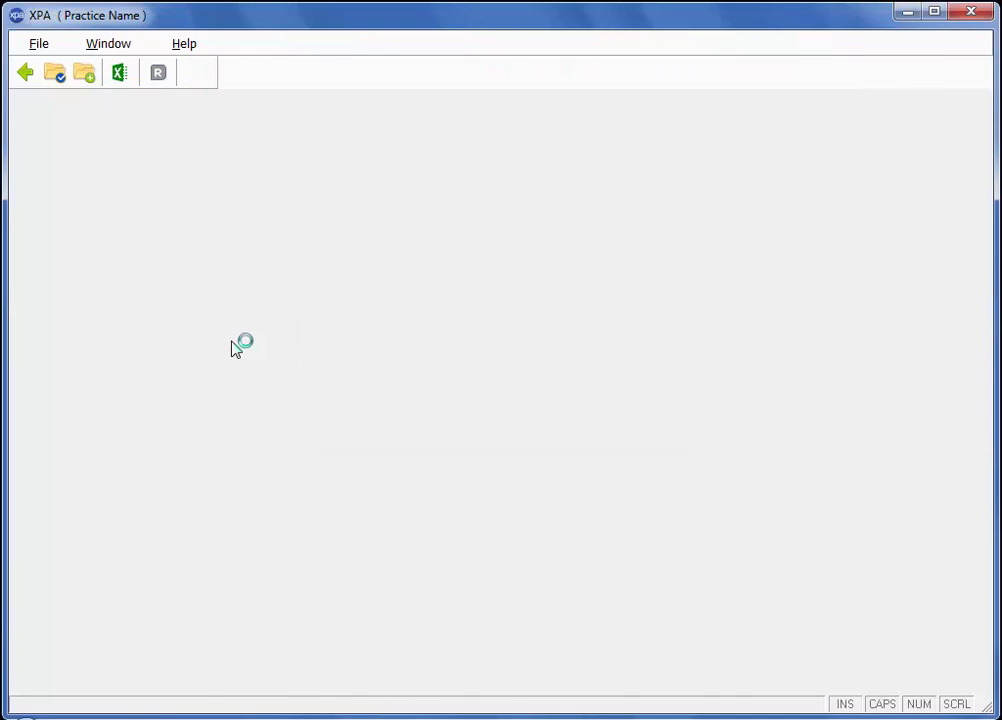
pyautogui.click(56, 72)
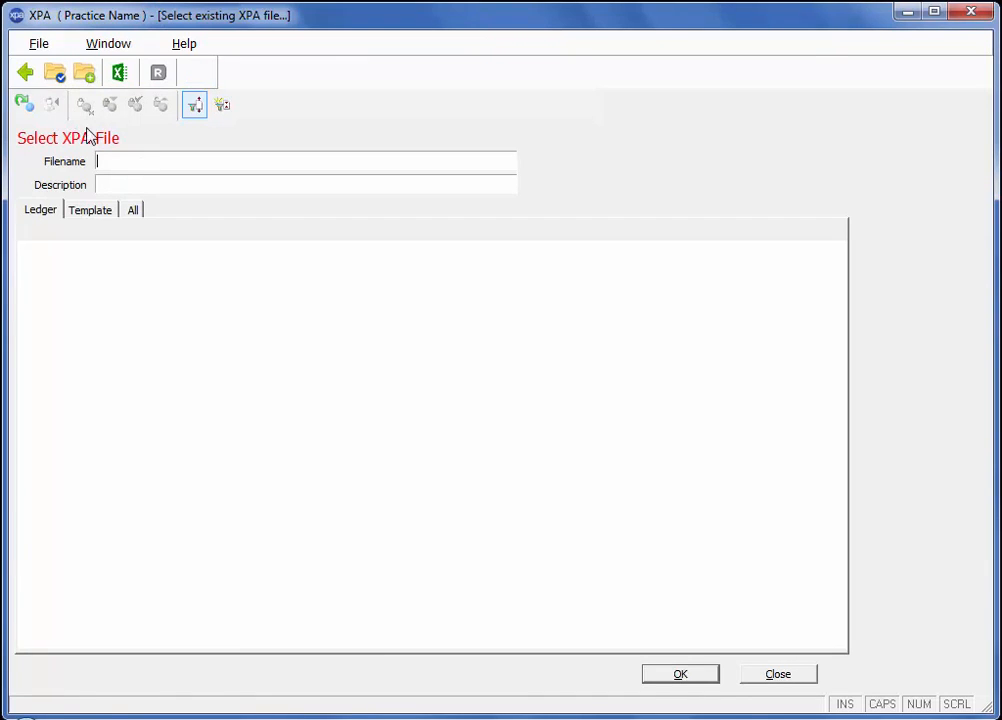
pyautogui.write('APER')
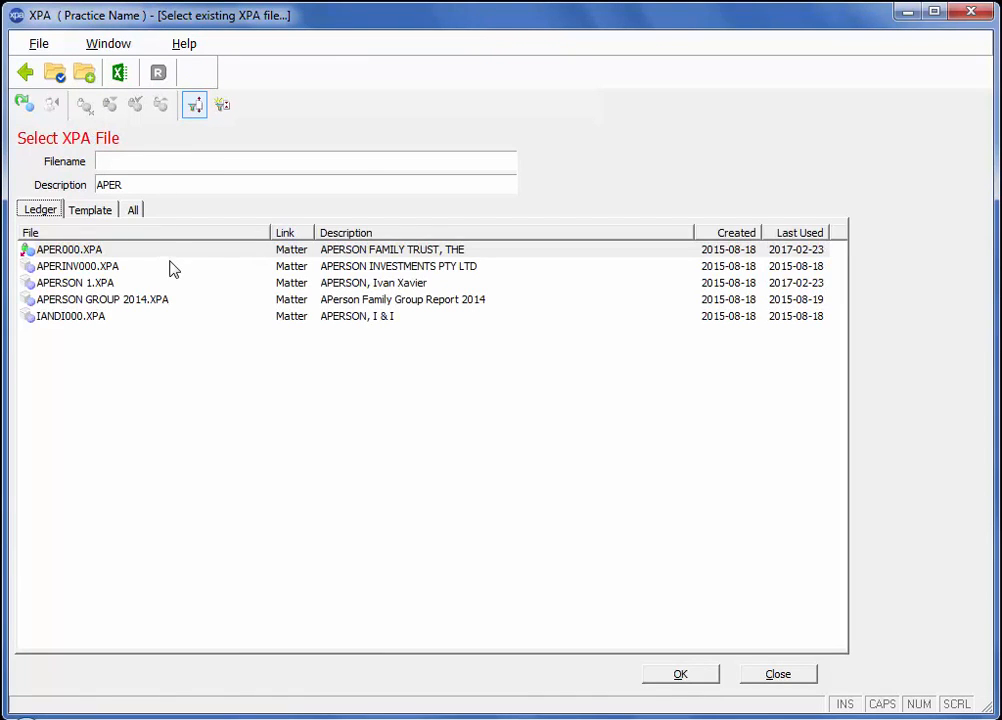
pyautogui.rightClick(68, 248)
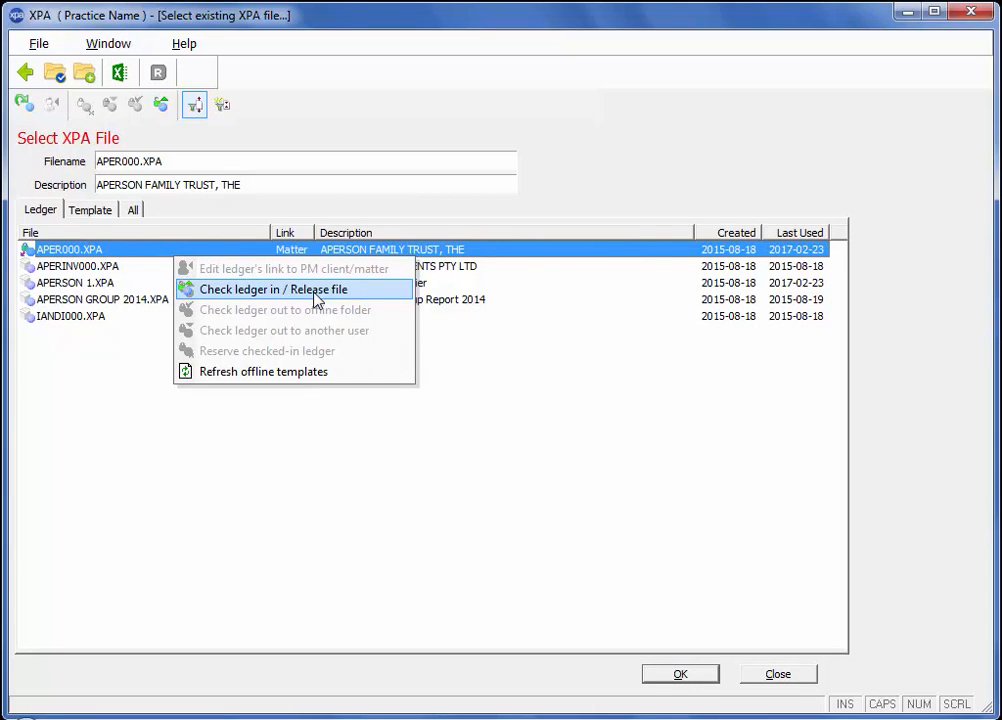
pyautogui.moveTo(236, 258)
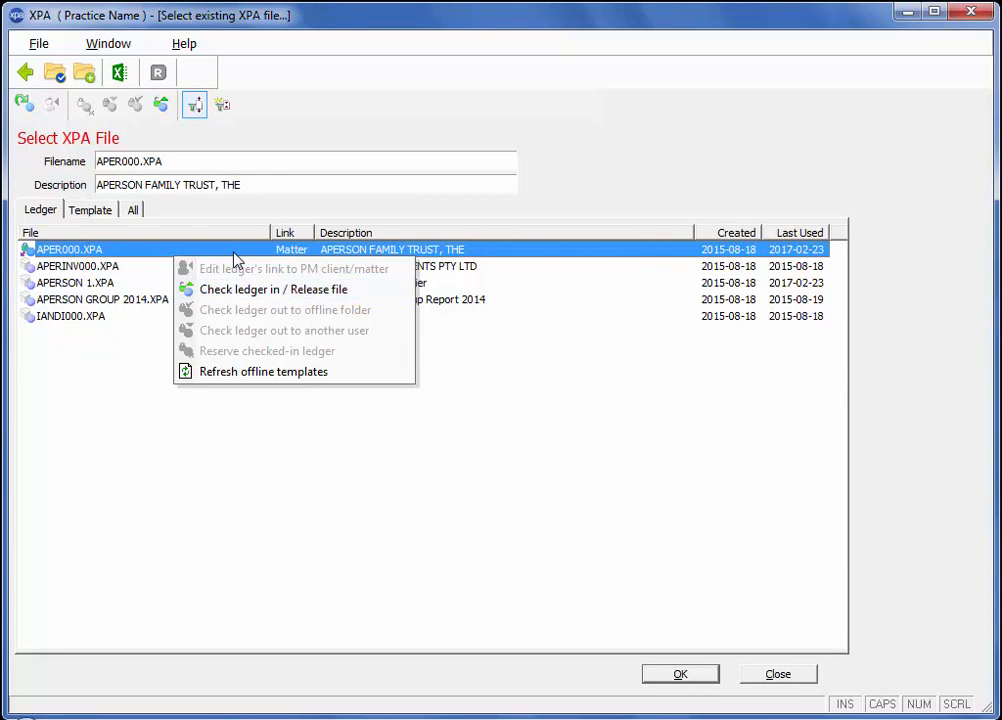
# Start checking APER000.XPA back in via 'Check ledger in / Release file'
pyautogui.click(272, 288)
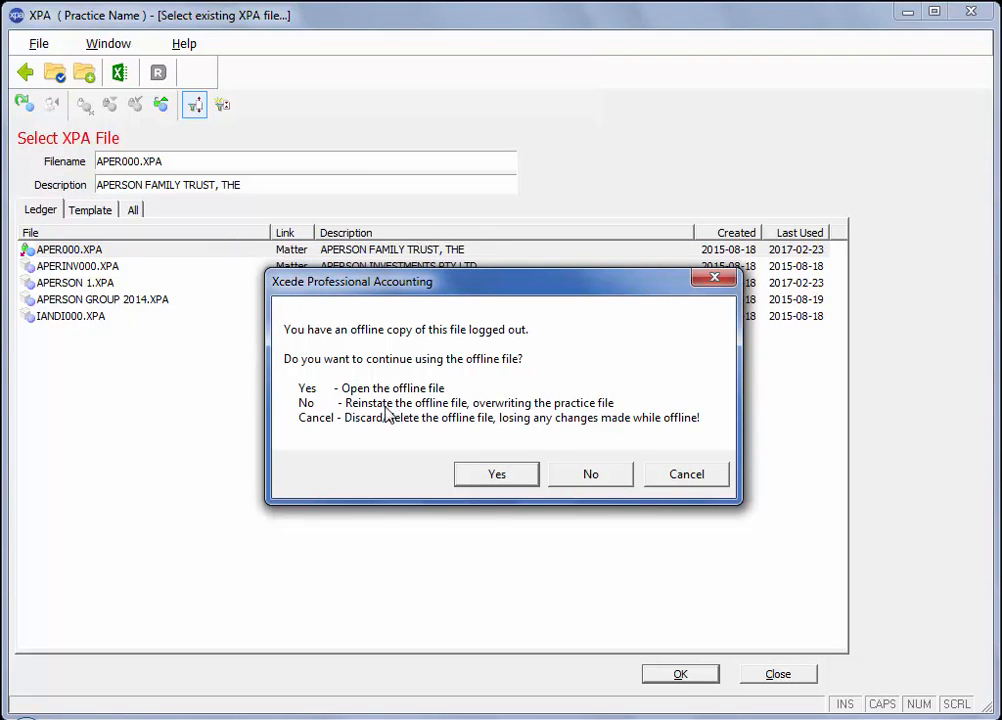
pyautogui.moveTo(552, 414)
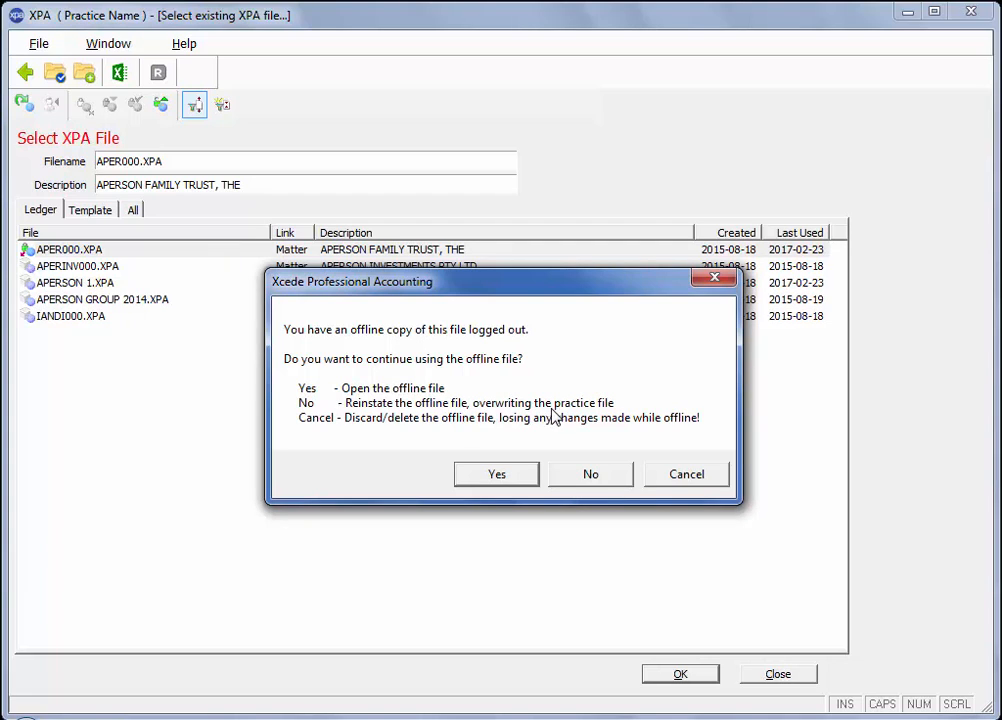
pyautogui.moveTo(316, 424)
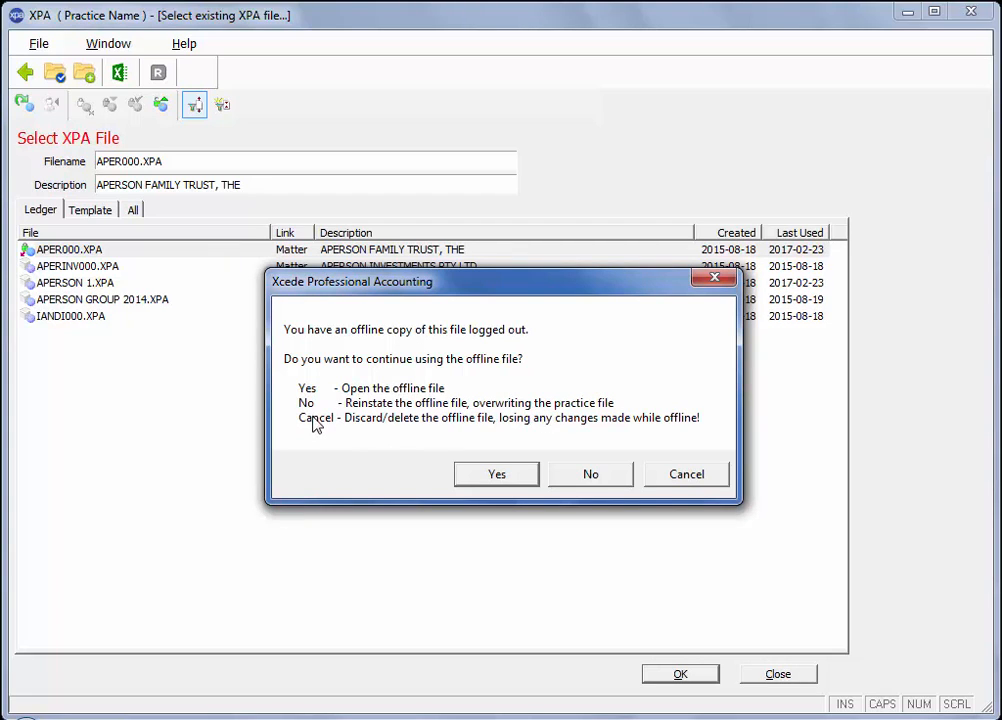
pyautogui.moveTo(496, 432)
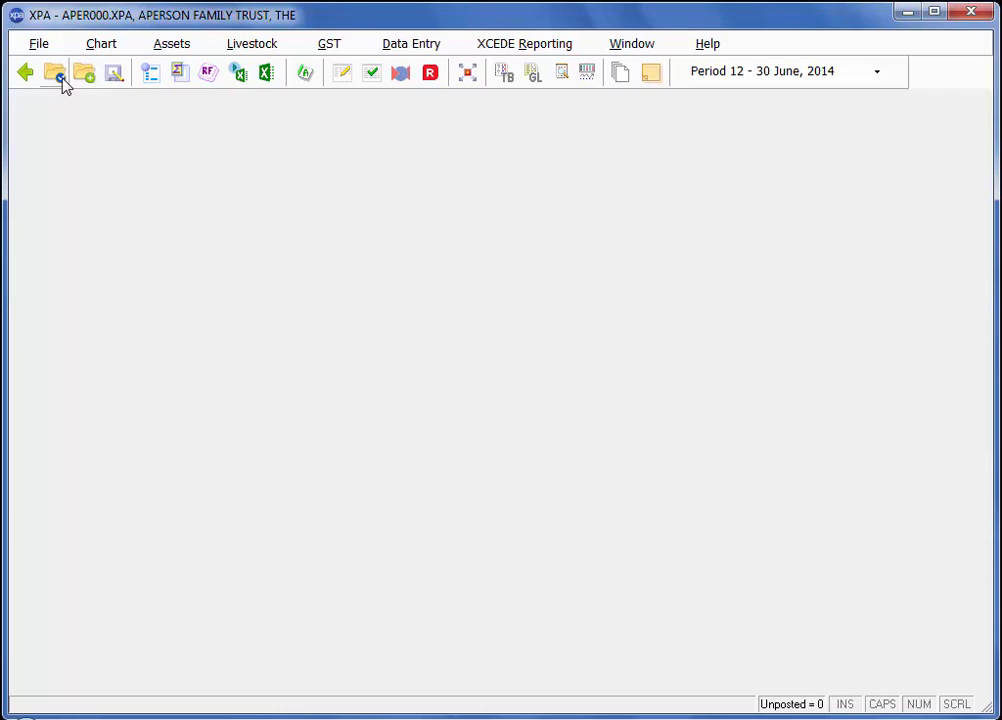
# Check APER000.XPA in and release the file from the ledger list
pyautogui.click(56, 72)
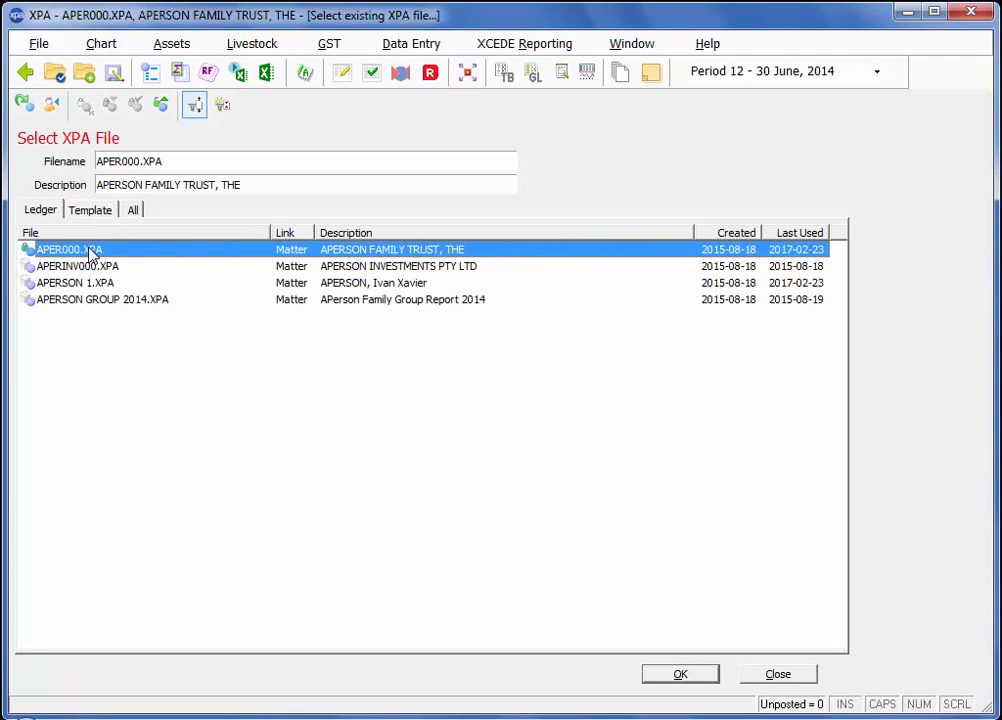
pyautogui.rightClick(70, 248)
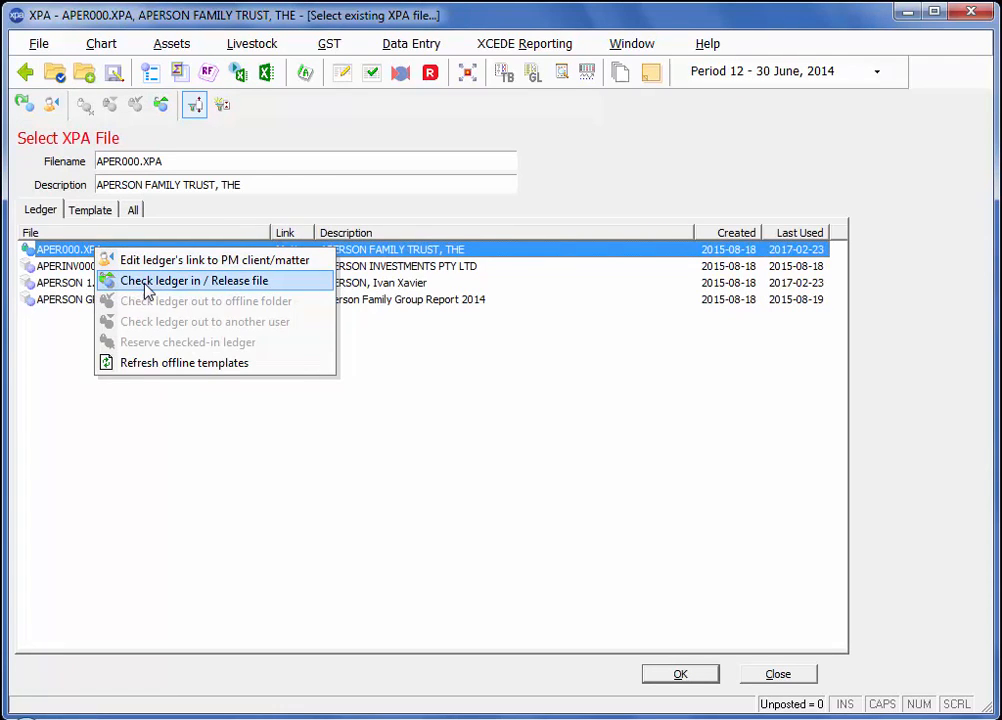
pyautogui.click(196, 280)
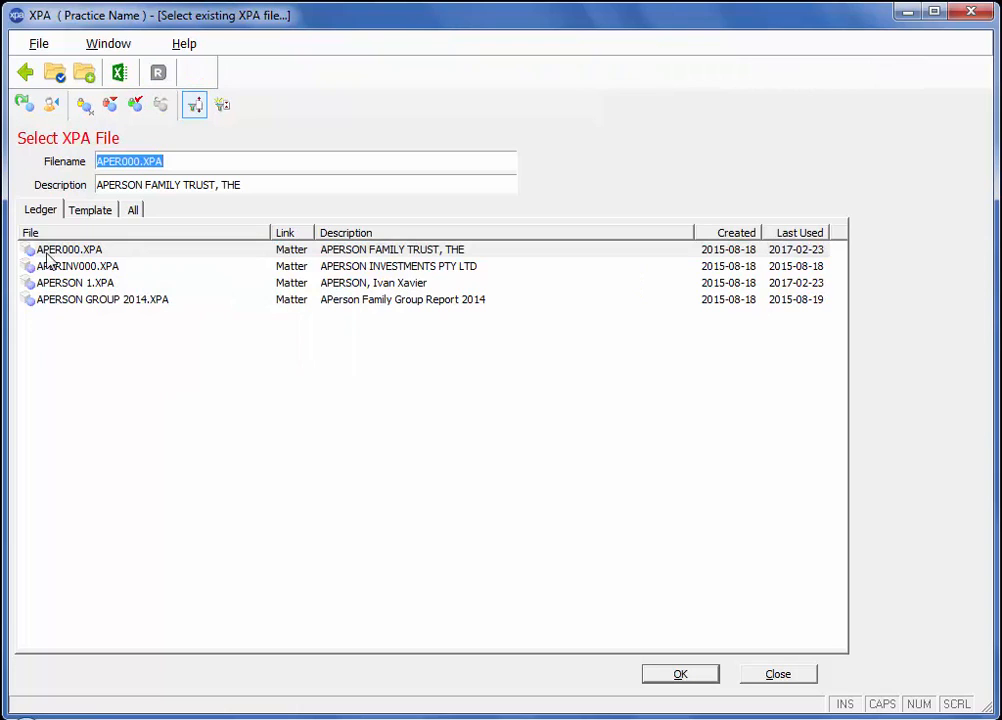